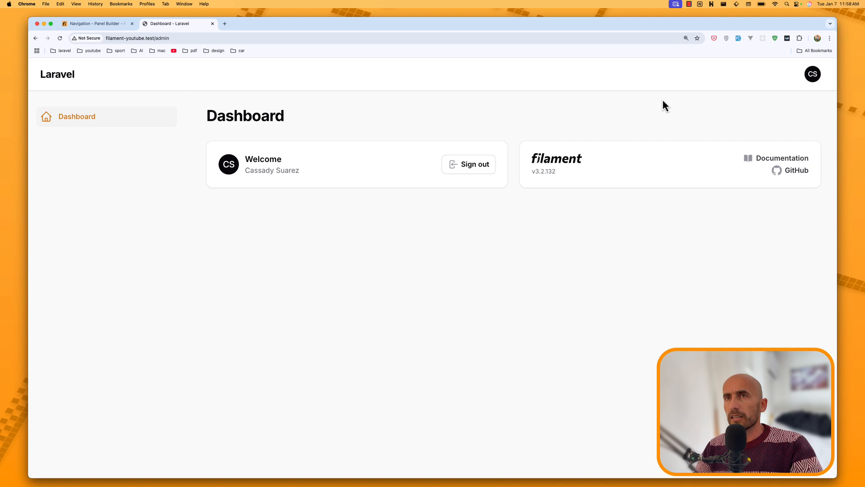
mouse_move(192, 83)
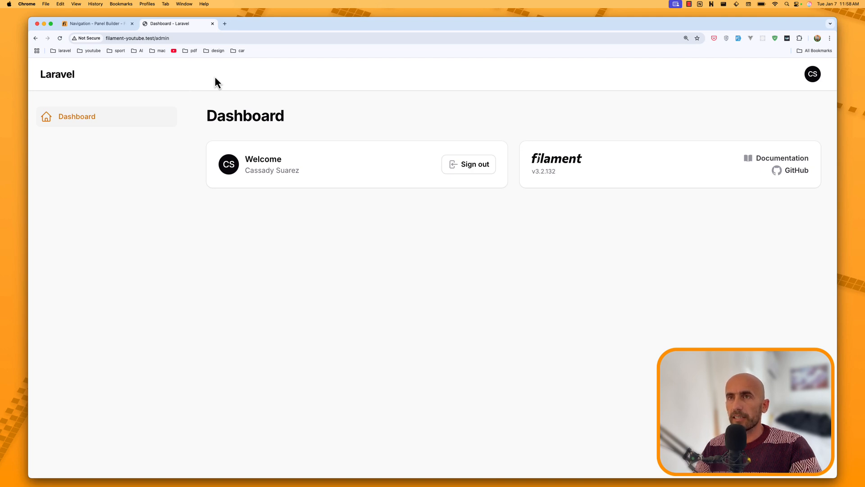
mouse_move(221, 86)
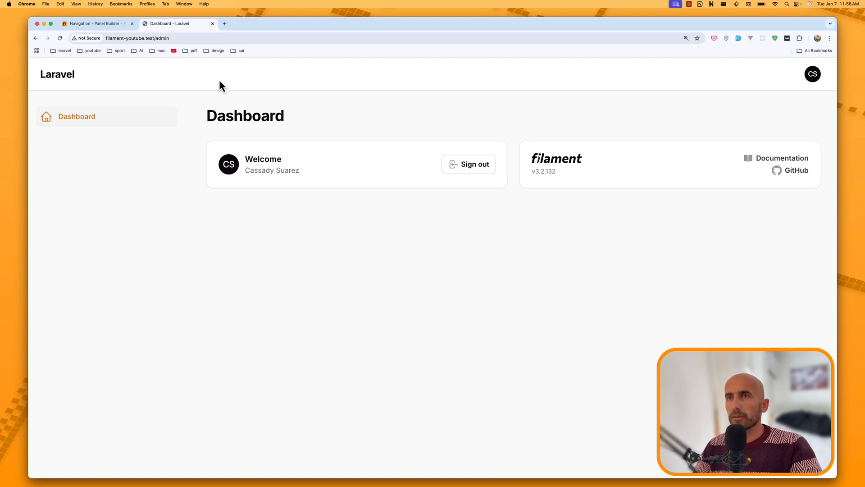
mouse_move(745, 94)
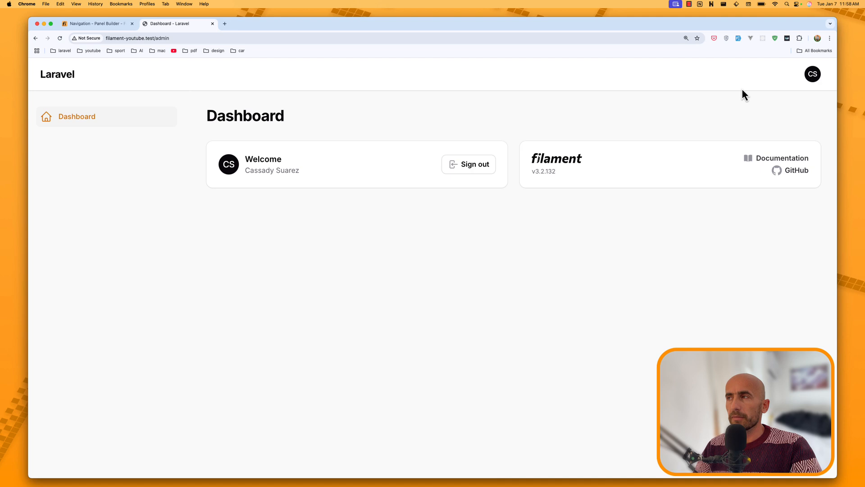
mouse_move(215, 64)
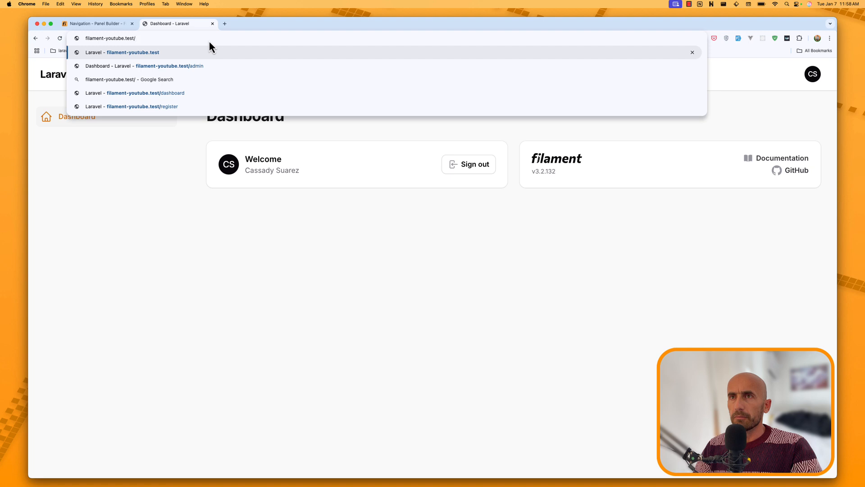
Step: Confirm the Breeze user dropdown offers only Profile and Log Out, then open Profile
click(134, 93)
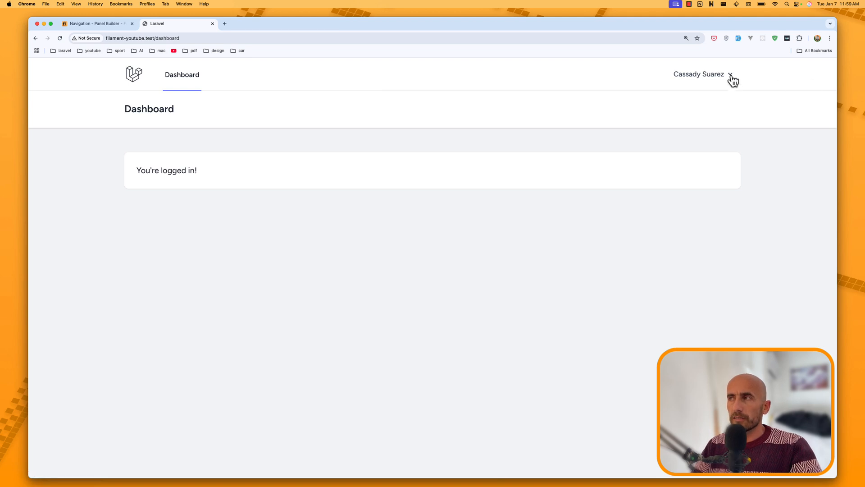
click(702, 74)
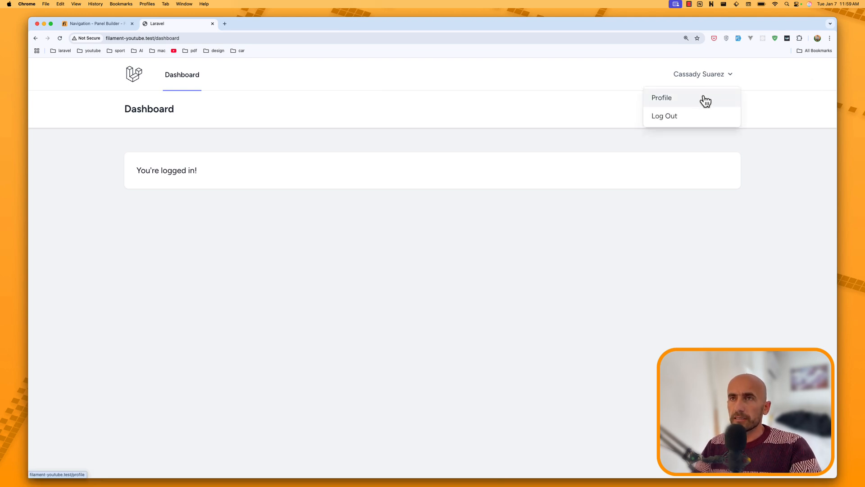
mouse_move(555, 98)
text(admin)
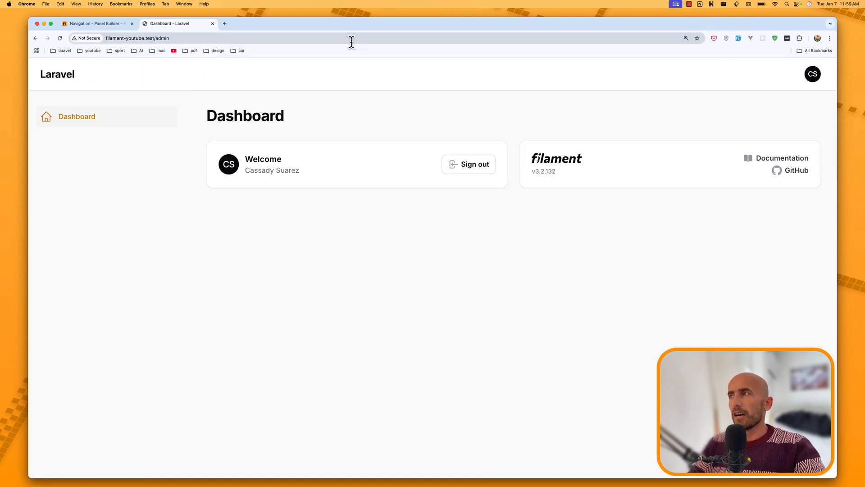
click(812, 74)
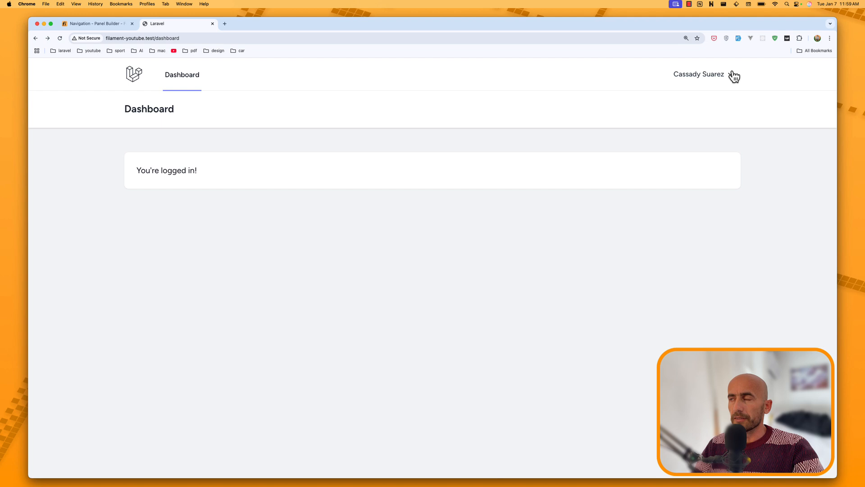
click(698, 74)
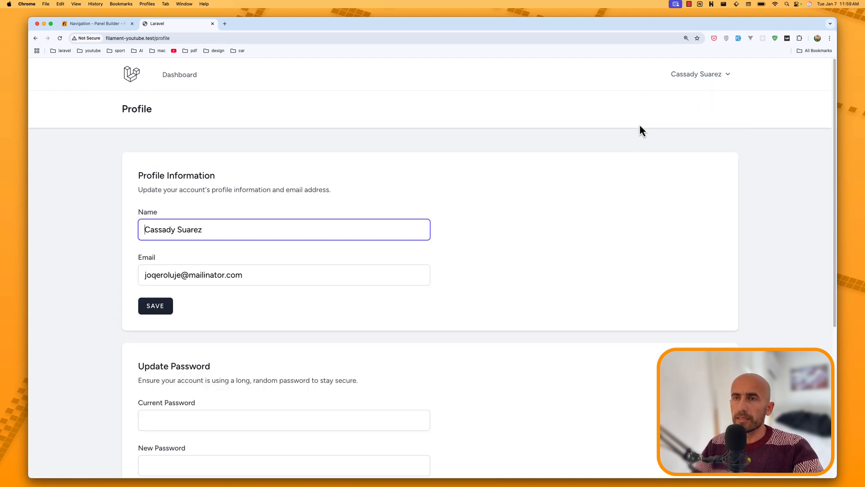
mouse_move(294, 119)
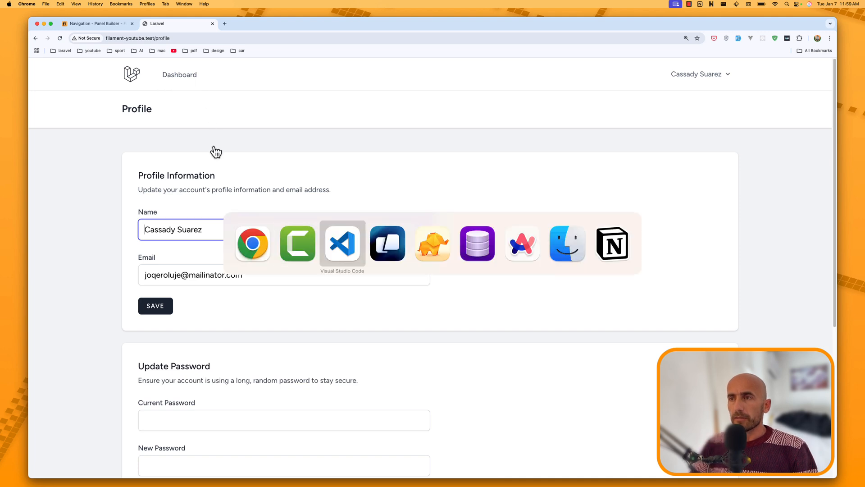
Step: Open navigation.blade.php and scroll to the Profile dropdown link
click(342, 243)
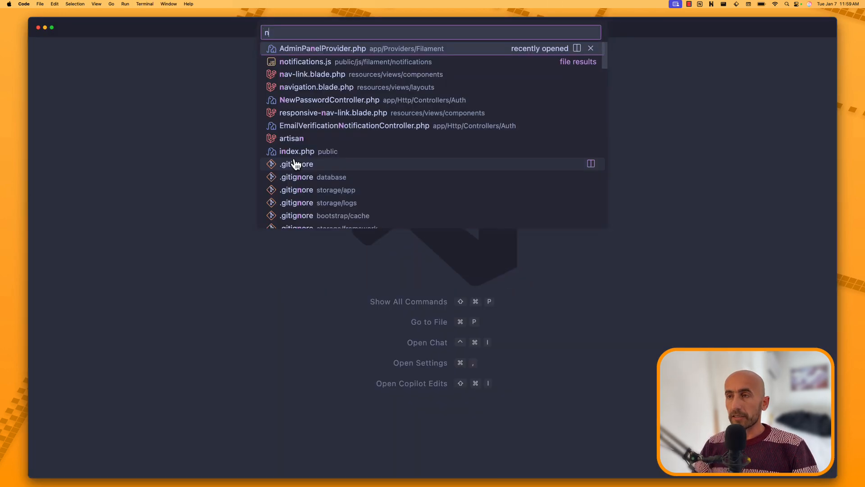
click(317, 87)
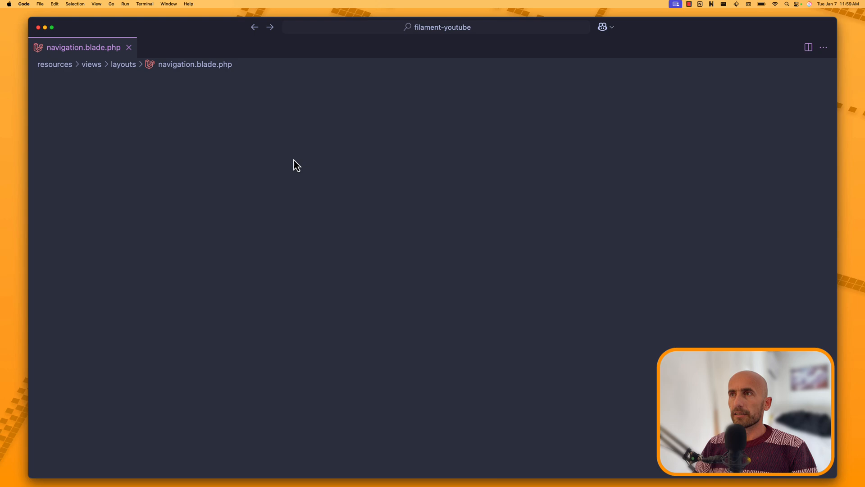
click(292, 344)
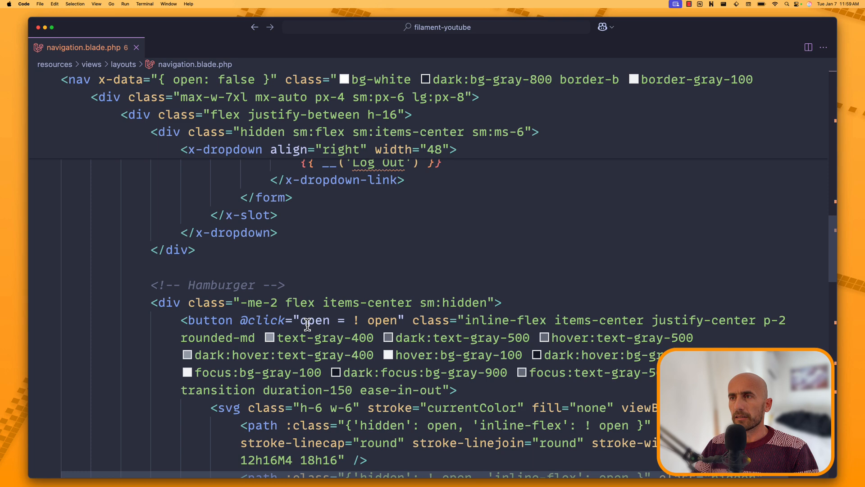
scroll(down, 3)
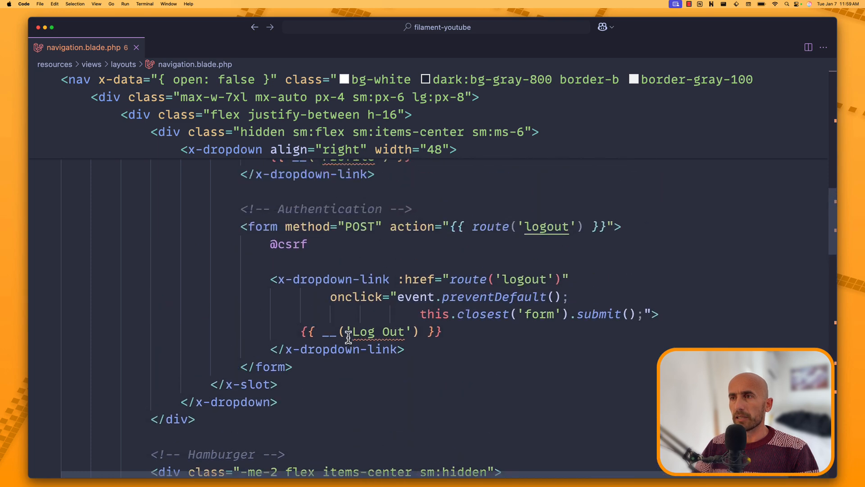
scroll(down, 3)
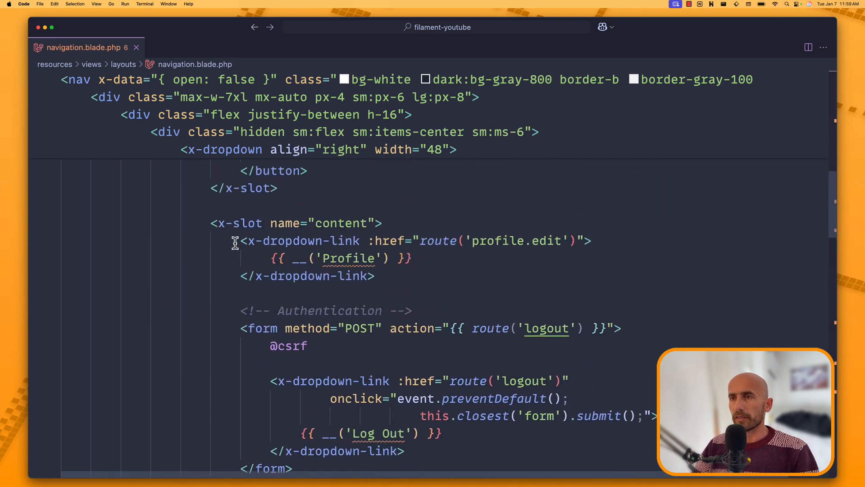
Step: Duplicate the Profile x-dropdown-link as an 'Admin' link with href /admin
drag(241, 241, 375, 275)
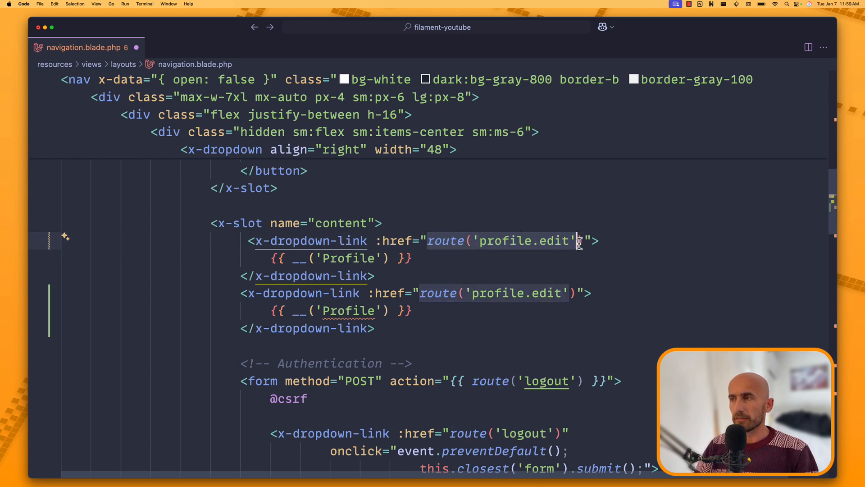
text(/ad)
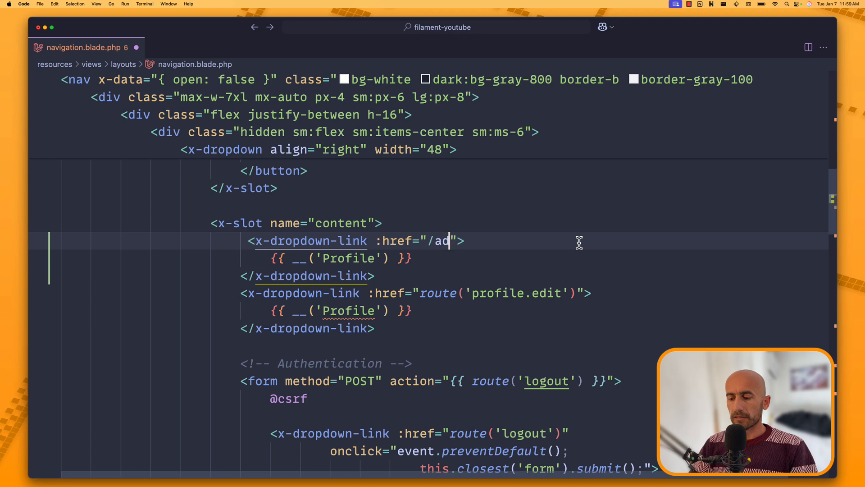
text(min)
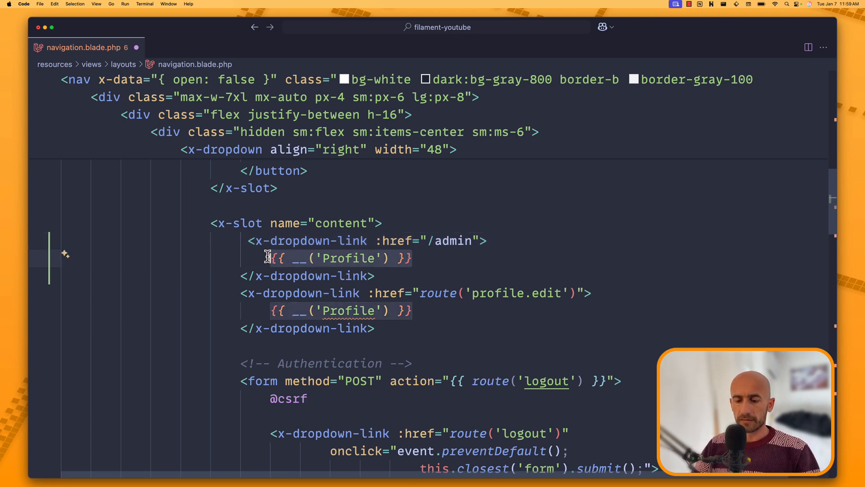
text(Admin)
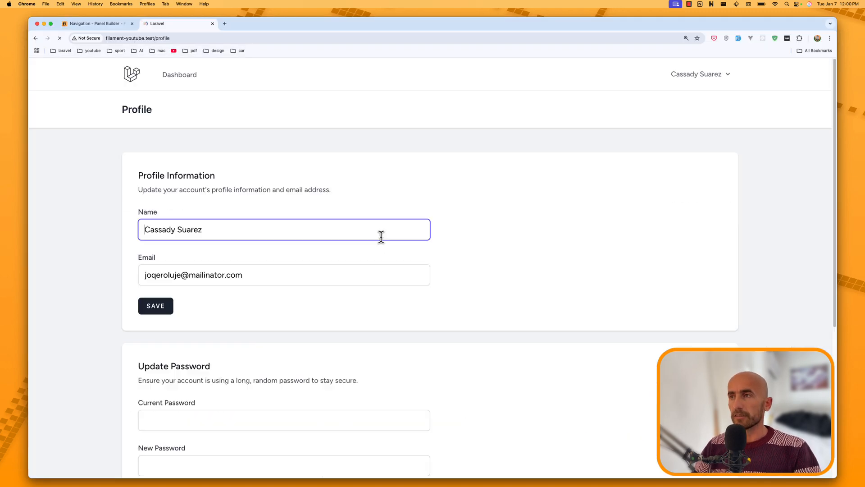
Step: Follow the new Admin link in the Breeze dropdown to the Filament dashboard
click(701, 74)
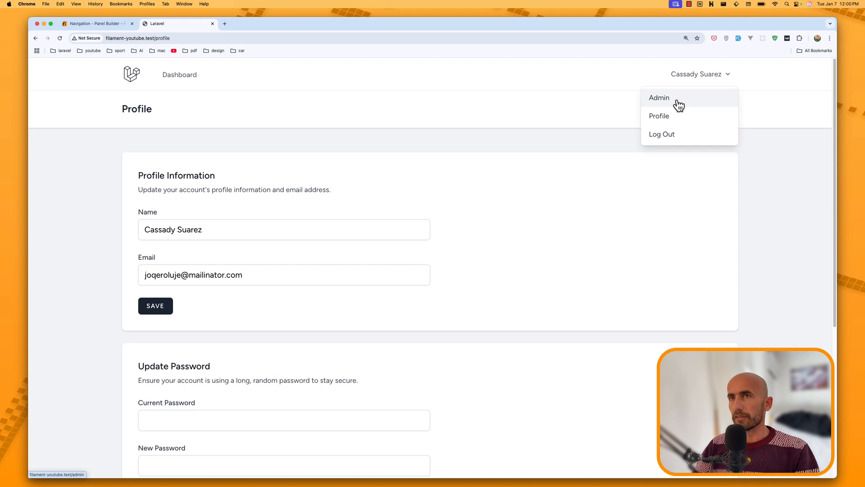
click(659, 98)
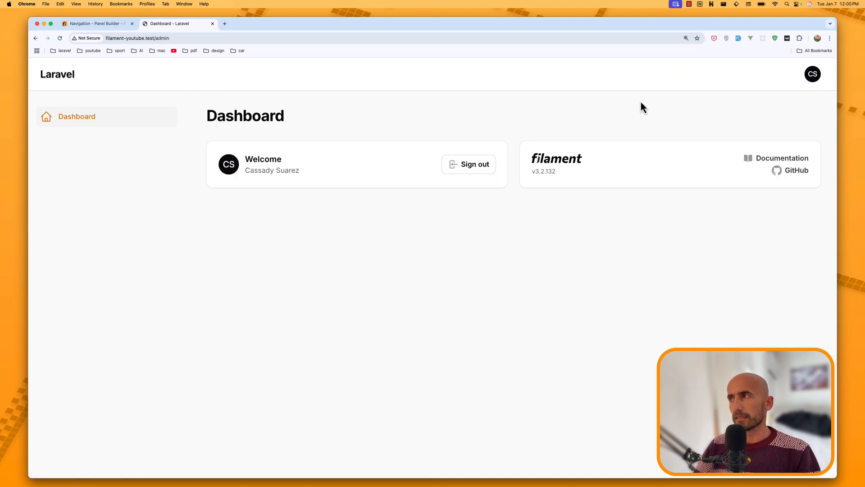
click(812, 74)
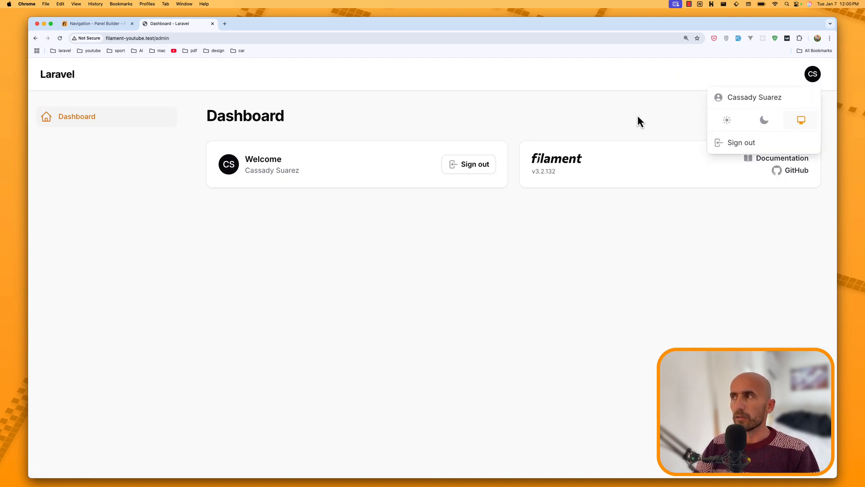
click(98, 23)
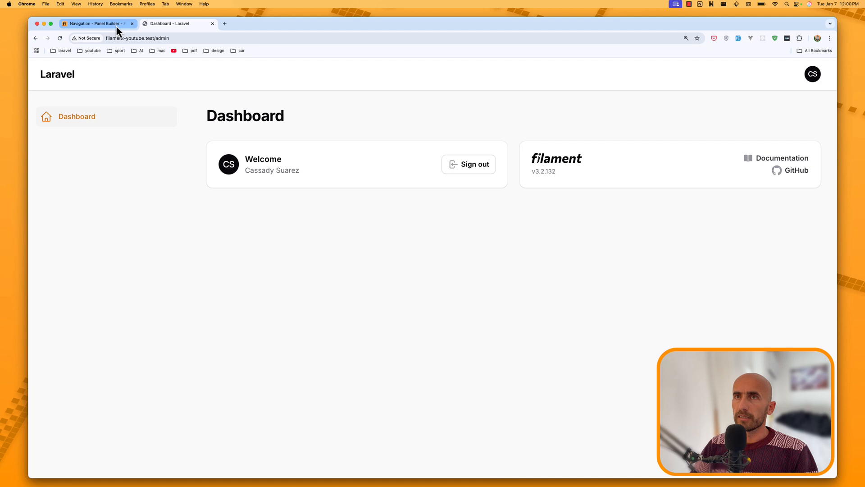
Step: Review 'Customizing the user menu' in the Filament docs and select userMenuItems
click(94, 23)
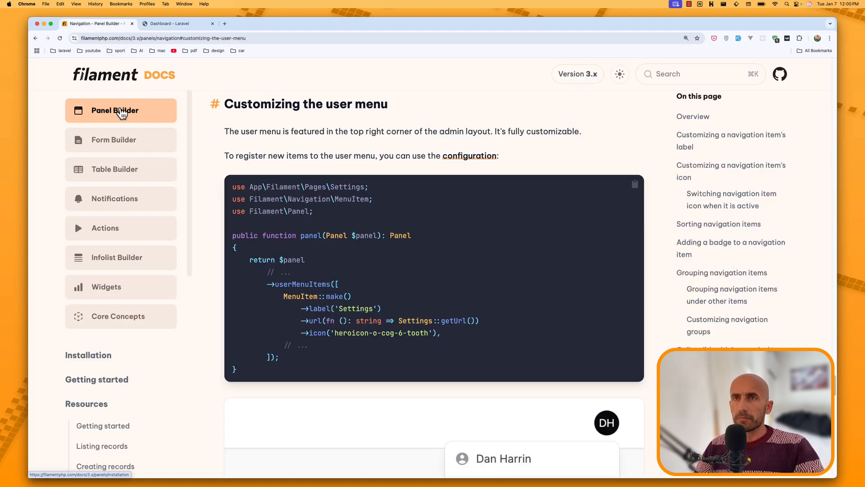
mouse_move(241, 124)
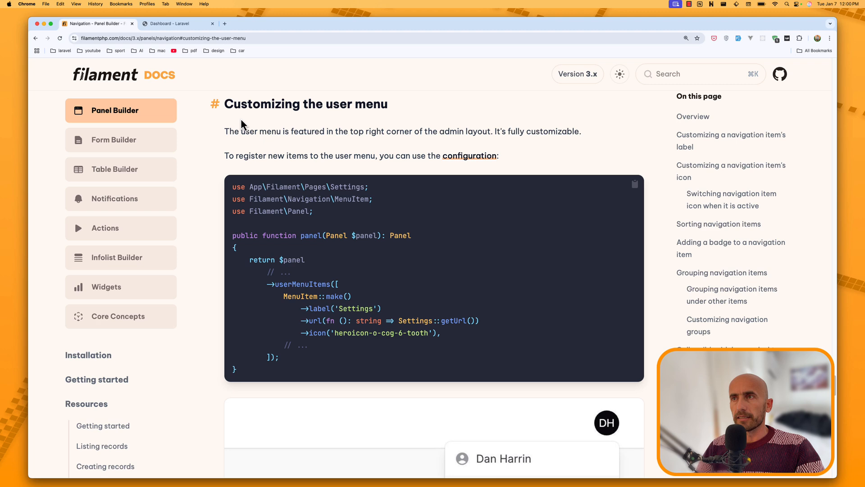
mouse_move(271, 224)
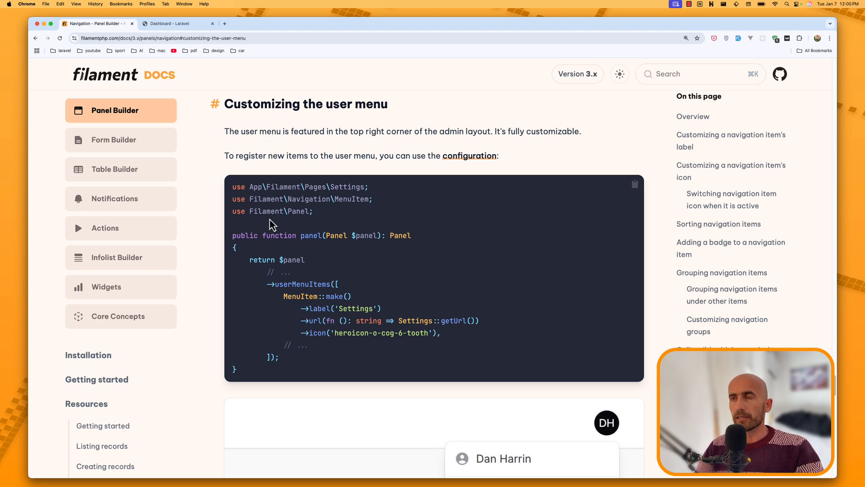
mouse_move(430, 208)
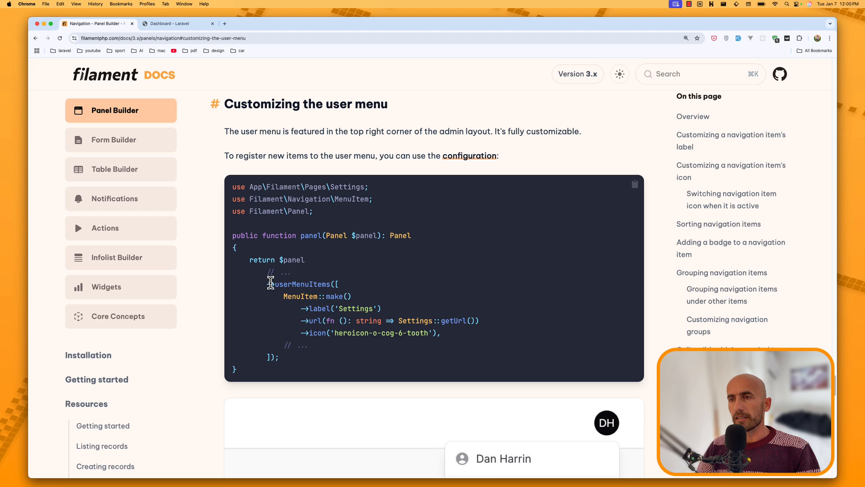
double_click(298, 283)
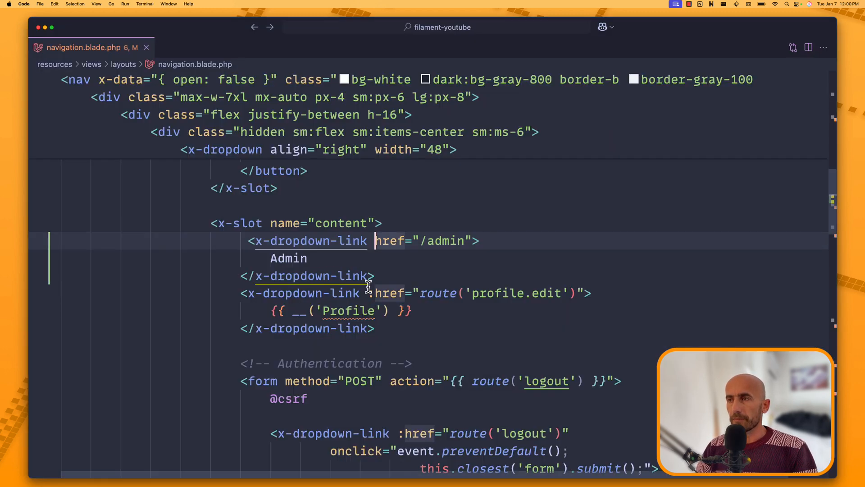
Step: Open AdminPanelProvider.php through quick file search
key(cmd+p)
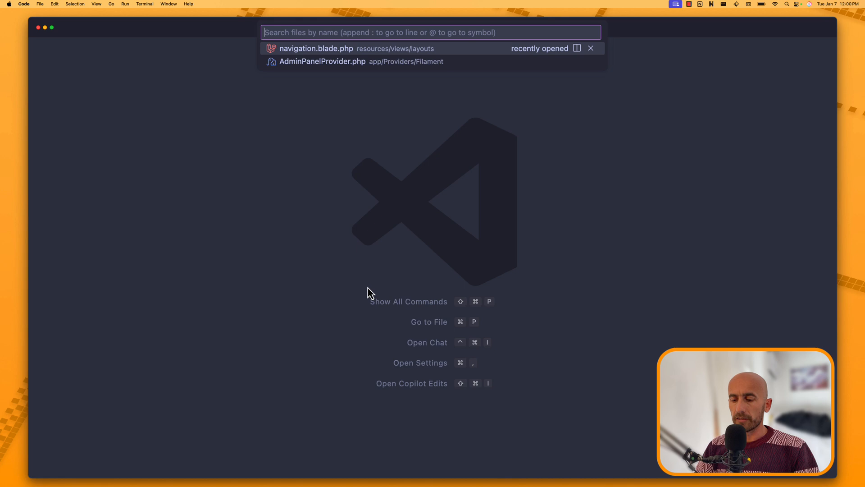
text(admin)
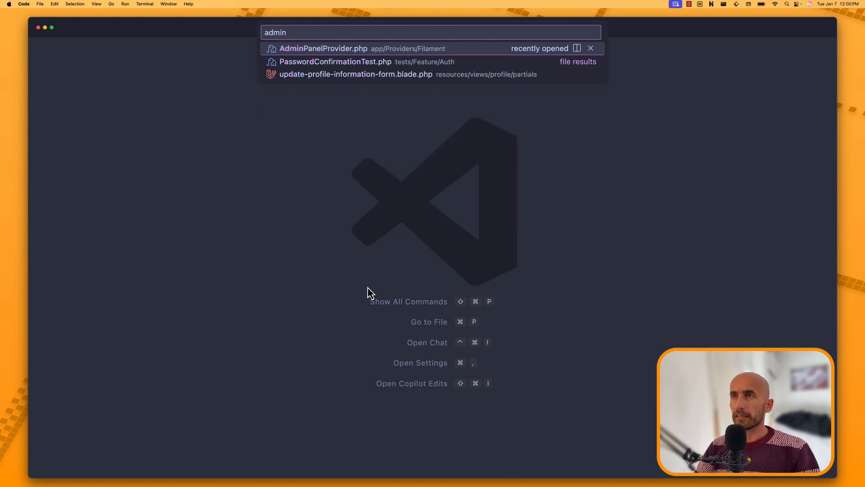
click(324, 48)
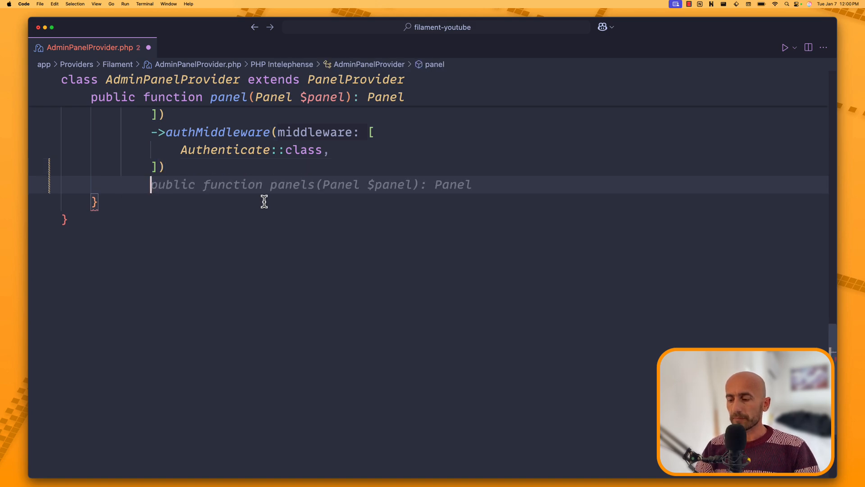
Step: Add a userMenuItems 'Profile' MenuItem with heroicon-o-user icon and /profile URL
text(->userMenuItems()
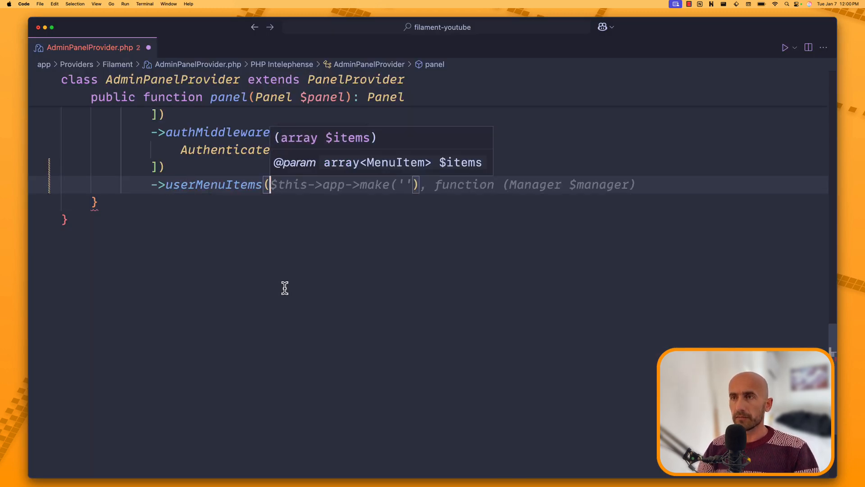
mouse_move(309, 160)
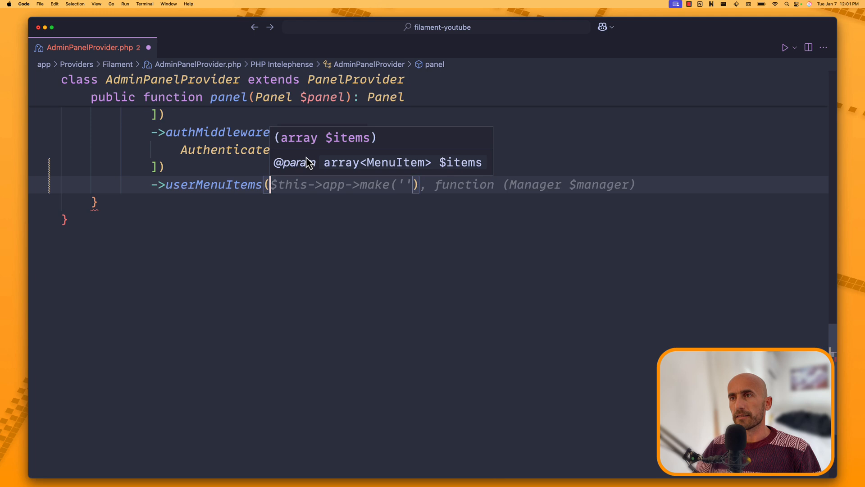
mouse_move(327, 169)
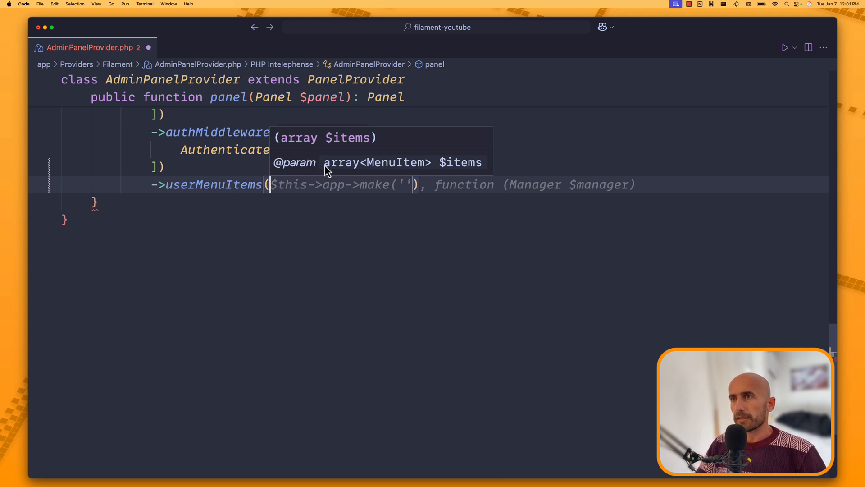
mouse_move(422, 176)
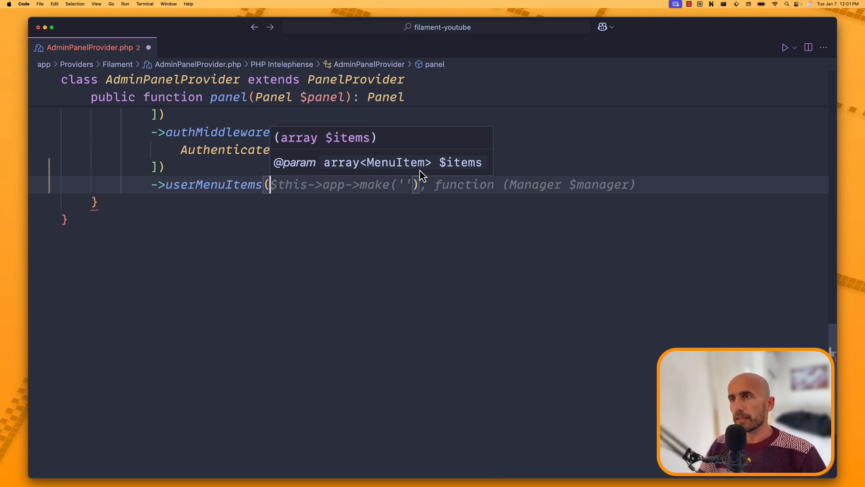
text([])
text(Menu)
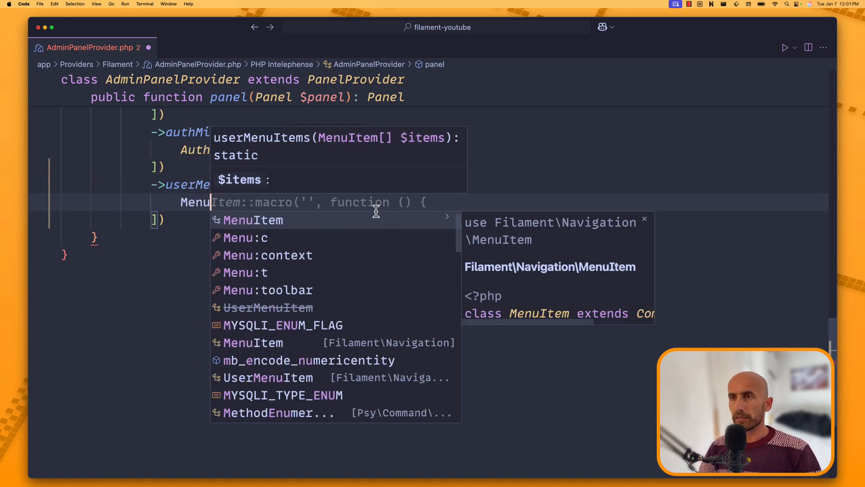
text(::make()
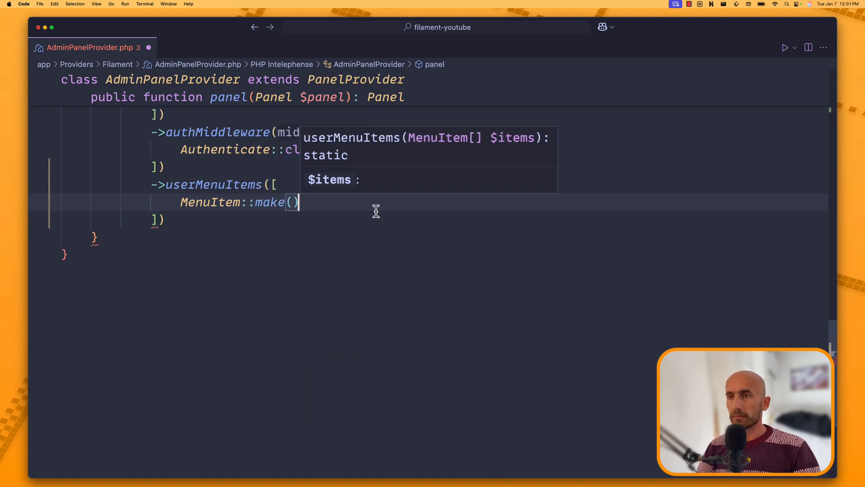
text(->label('Profile')->icon('heroicon-o-user')->url('/admin/account'),)
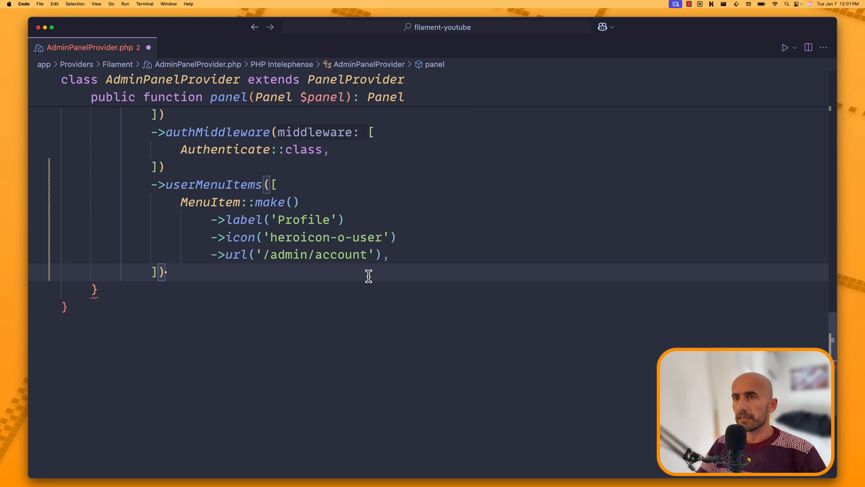
click(329, 219)
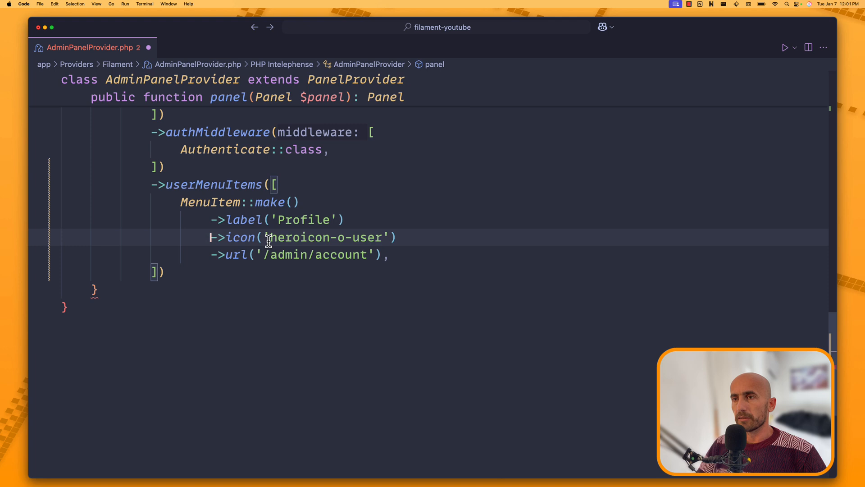
mouse_move(264, 254)
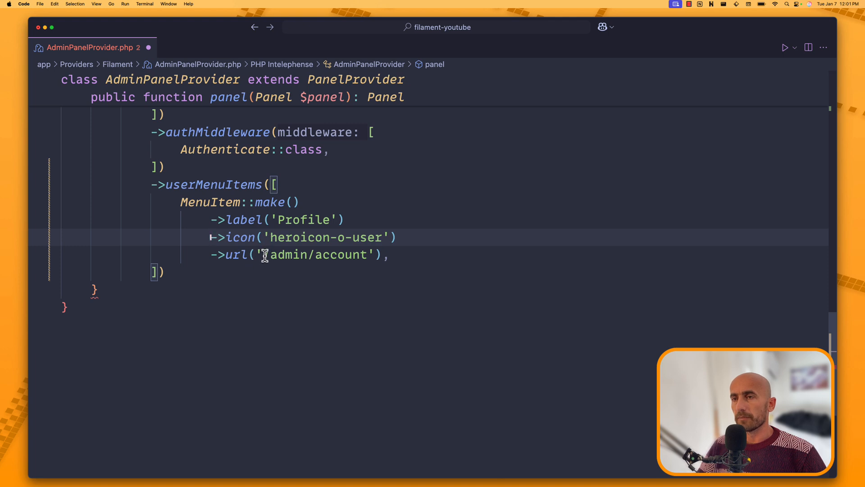
text(/)
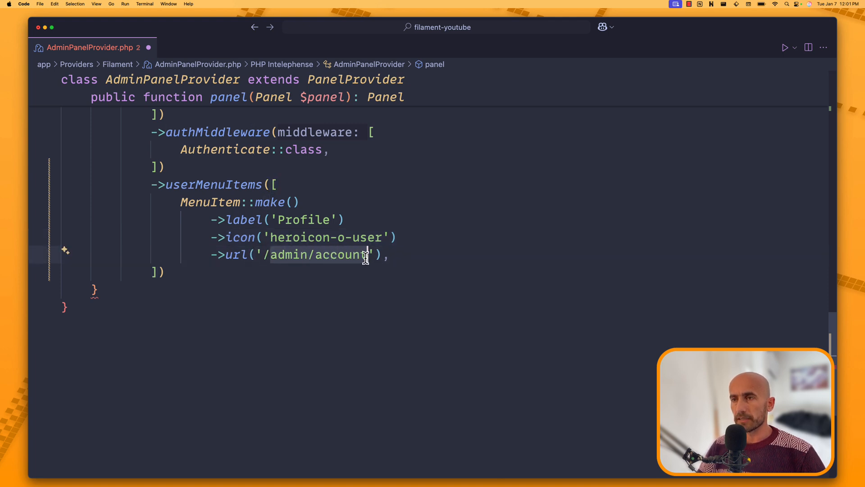
text(/profile)
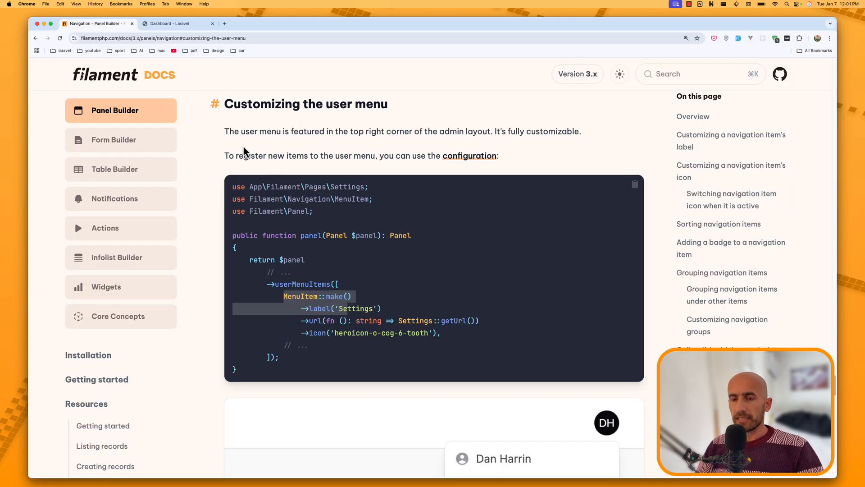
Step: Open the admin avatar menu to confirm Profile sits above Sign out
click(176, 23)
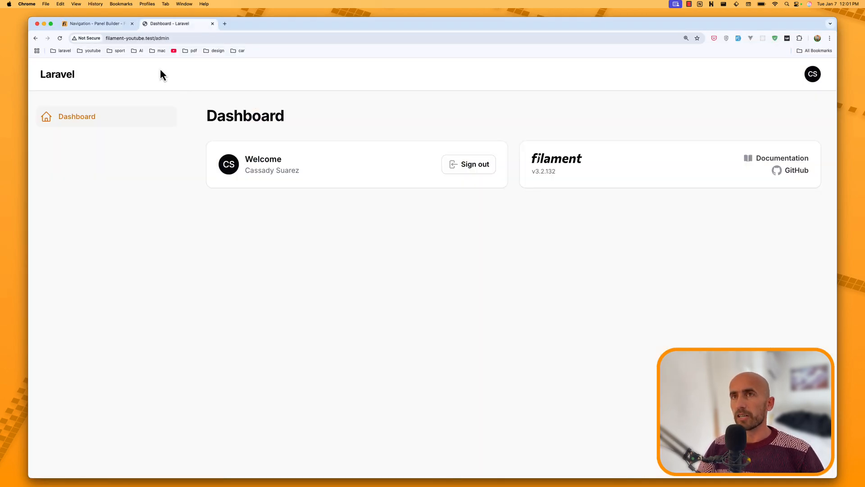
click(812, 74)
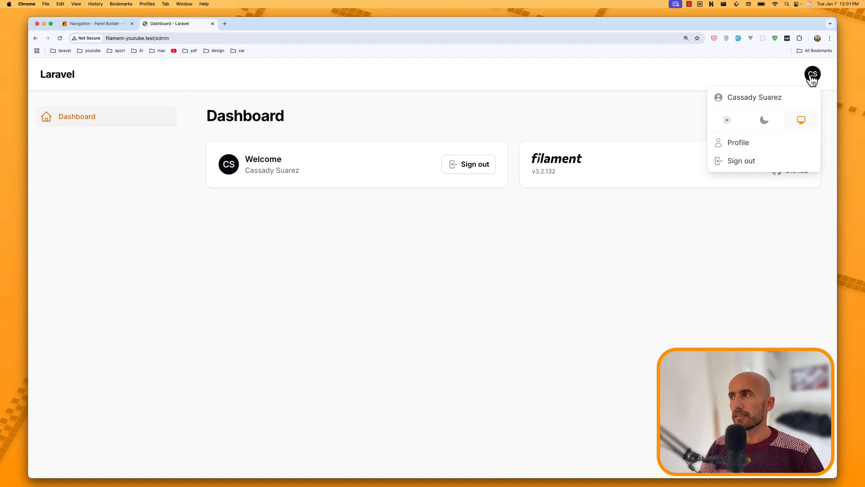
mouse_move(737, 143)
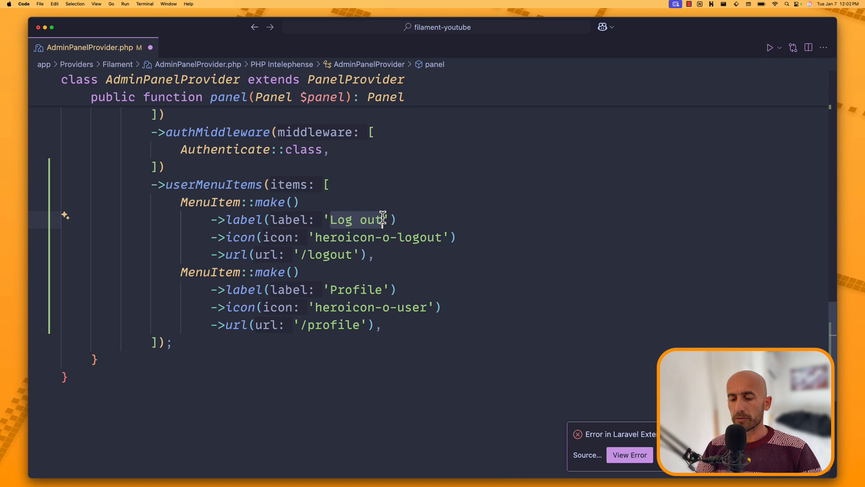
Step: Add a 'Dashboard' menu item with heroicon-o-home icon pointing to /dashboard
text(Dashboard)
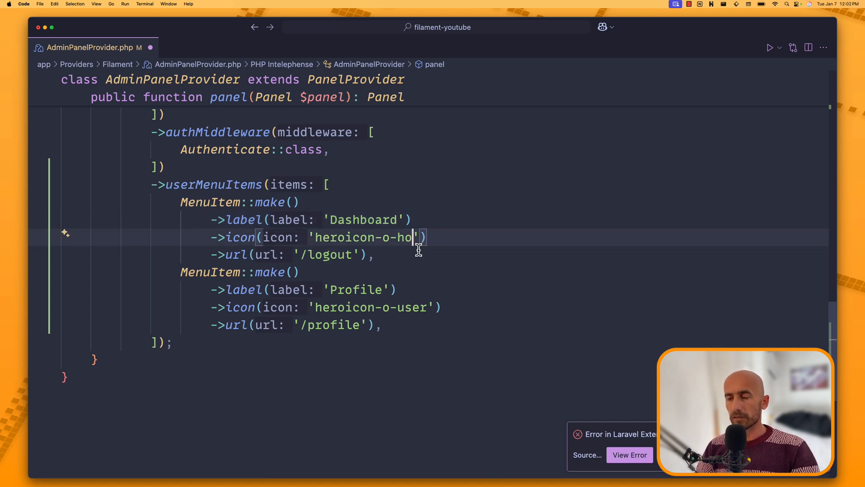
text(me)
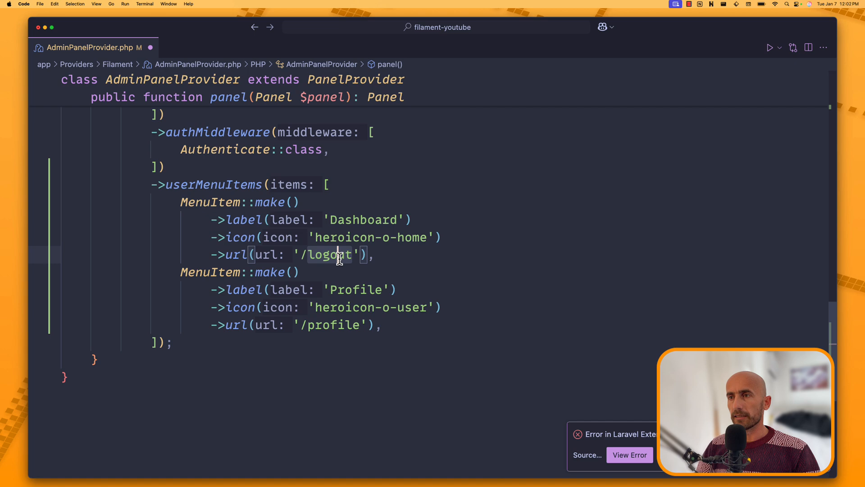
text(dashboard)
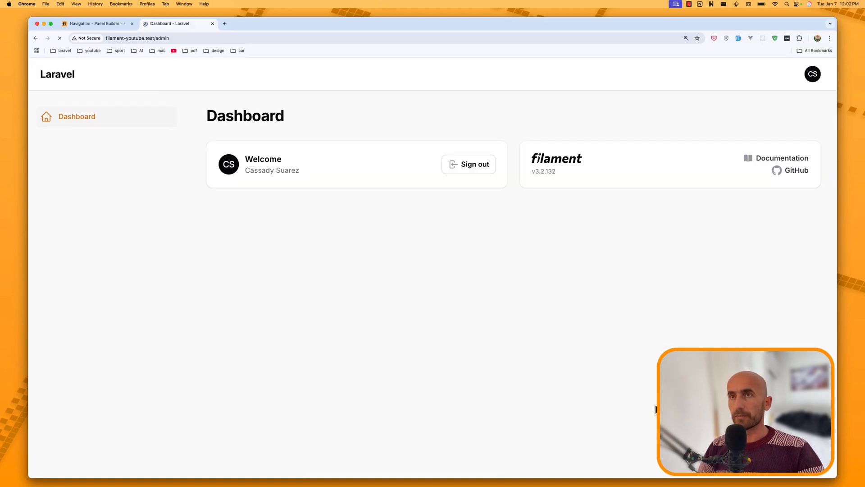
Step: Follow the admin Dashboard link to the app, return via Admin, then view the docs
click(812, 73)
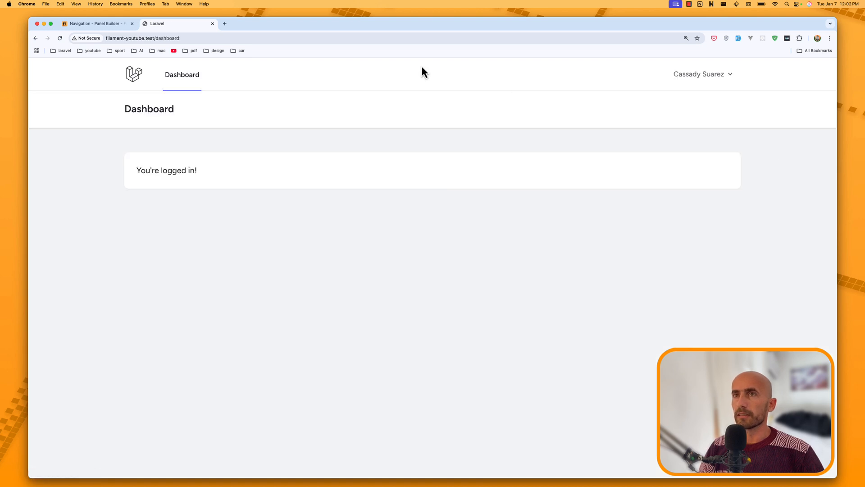
click(703, 74)
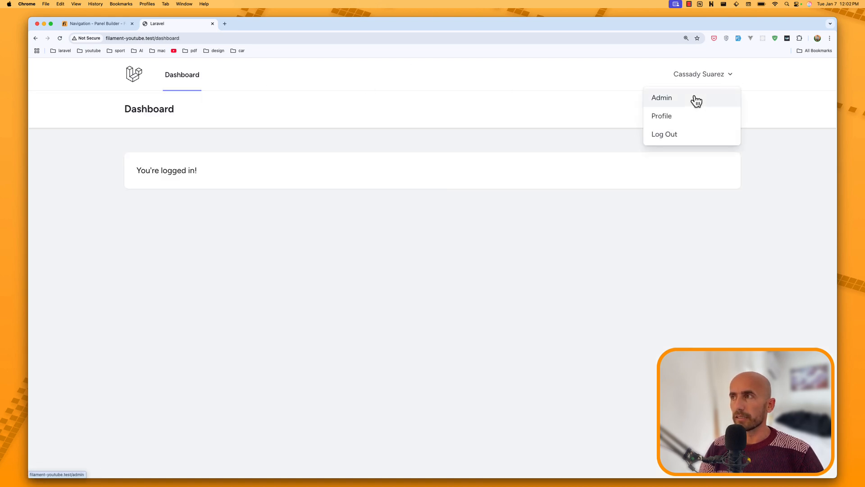
click(662, 98)
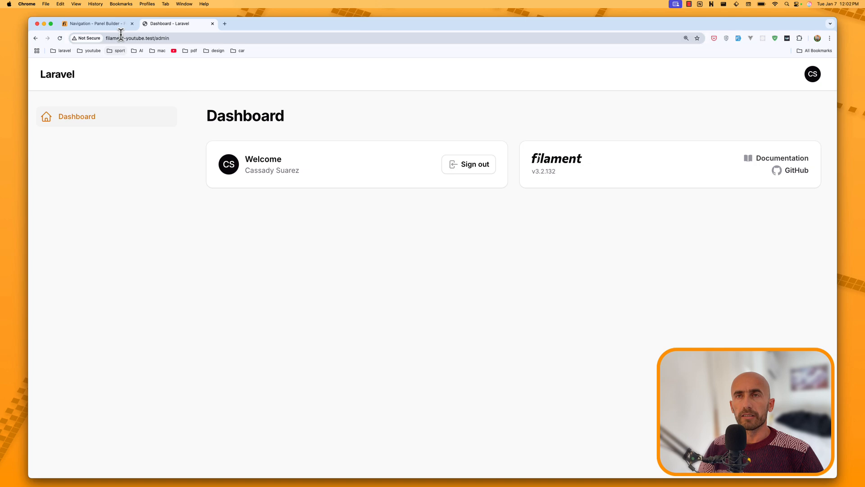
click(97, 23)
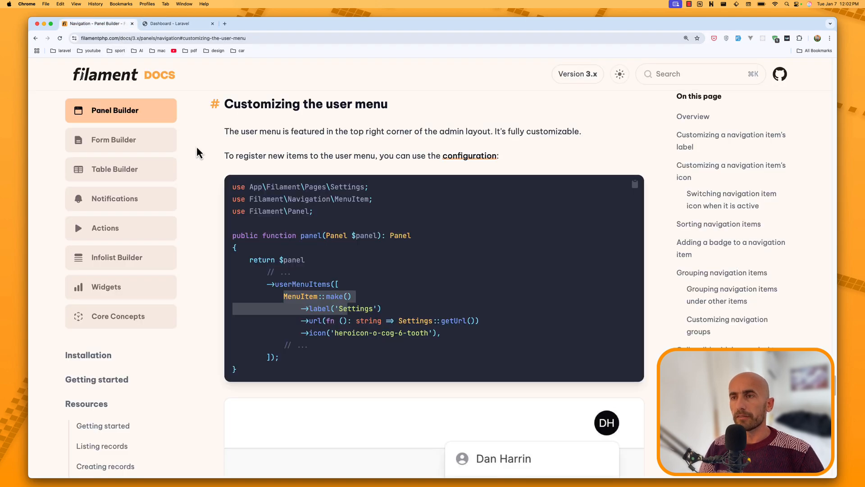
scroll(down, 3)
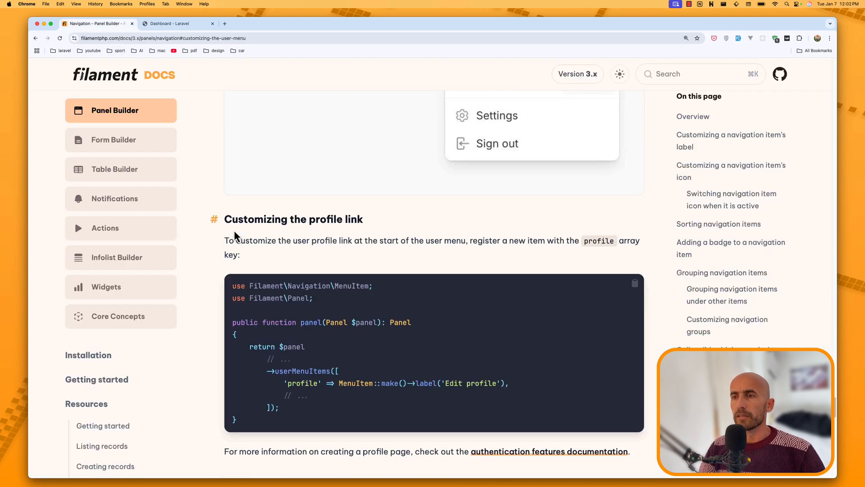
scroll(down, 3)
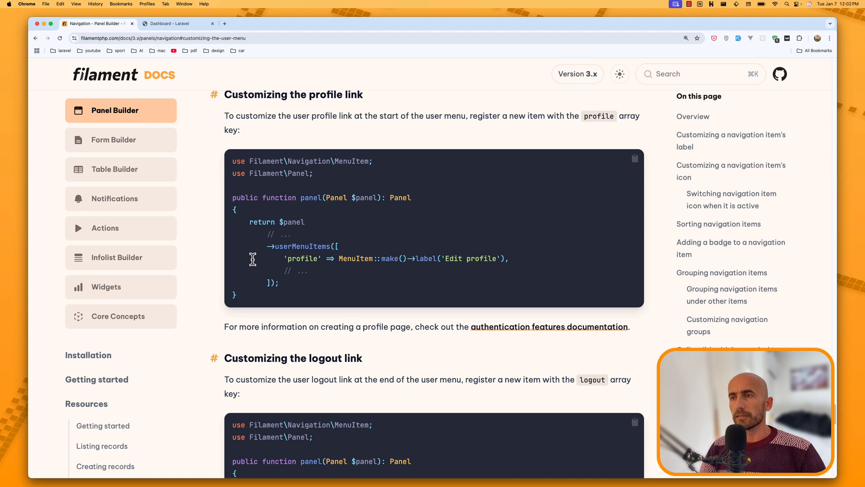
scroll(down, 3)
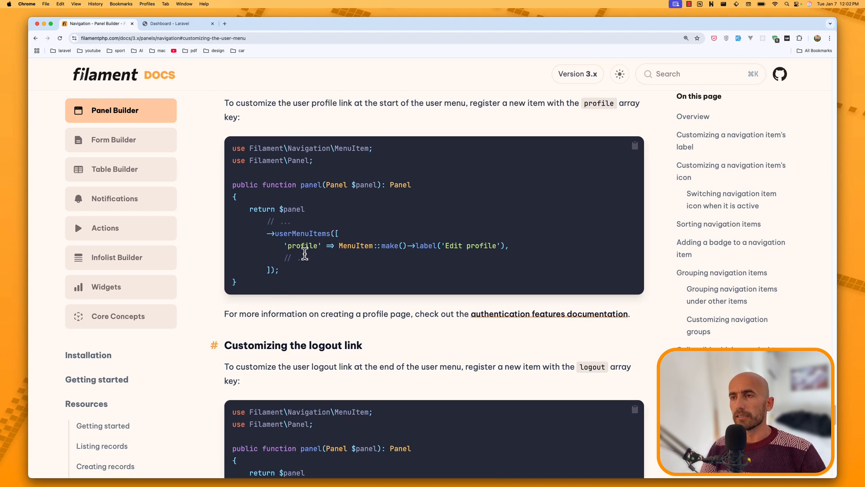
double_click(303, 246)
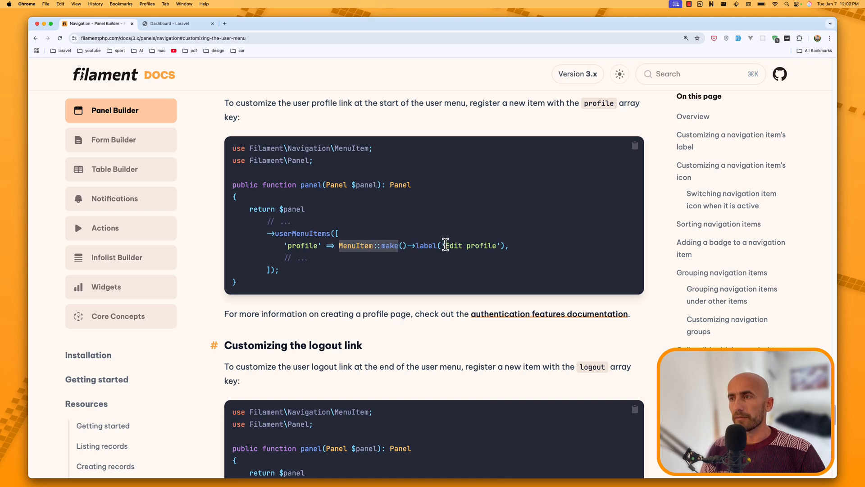
scroll(down, 3)
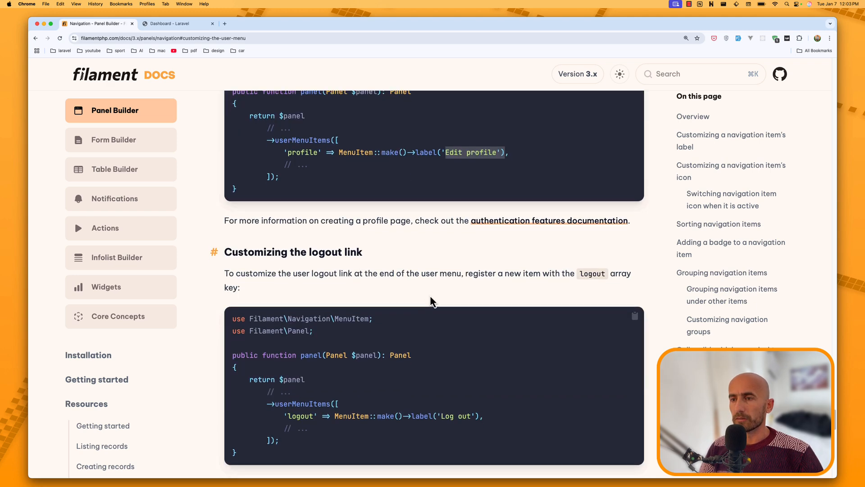
scroll(down, 3)
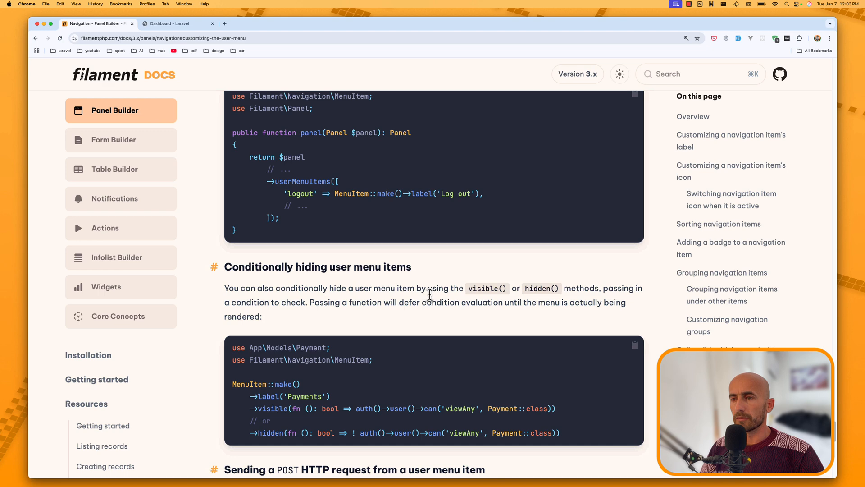
scroll(down, 3)
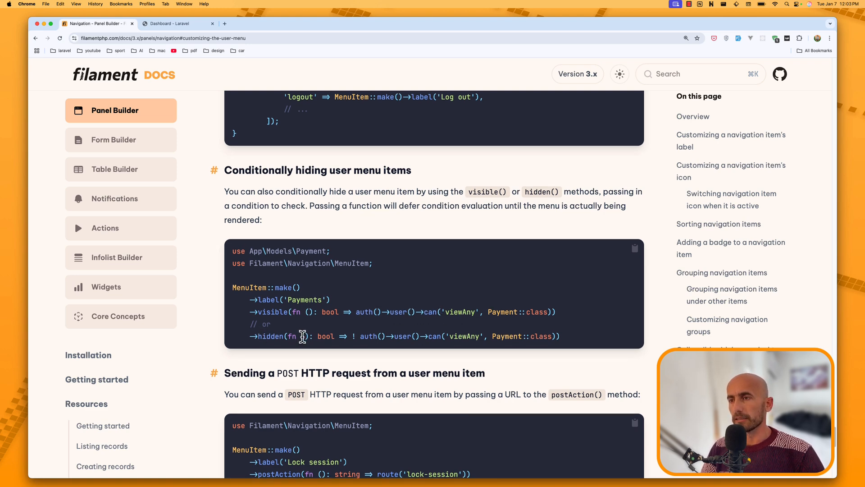
scroll(down, 3)
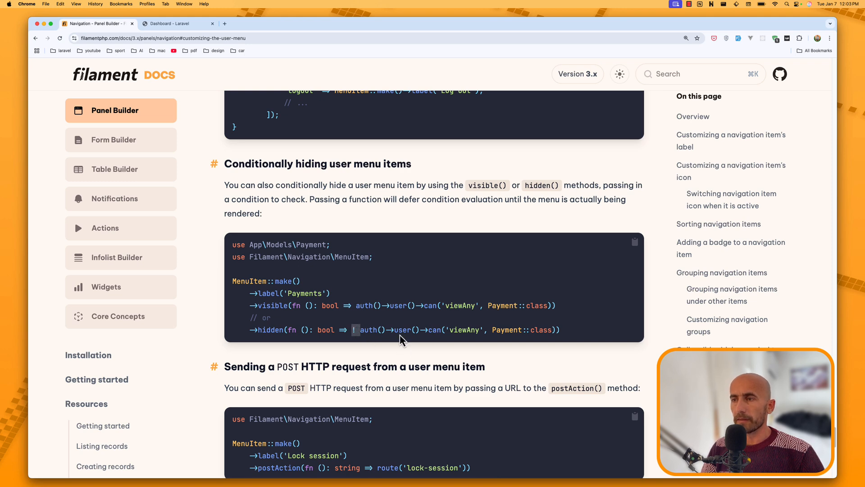
scroll(down, 3)
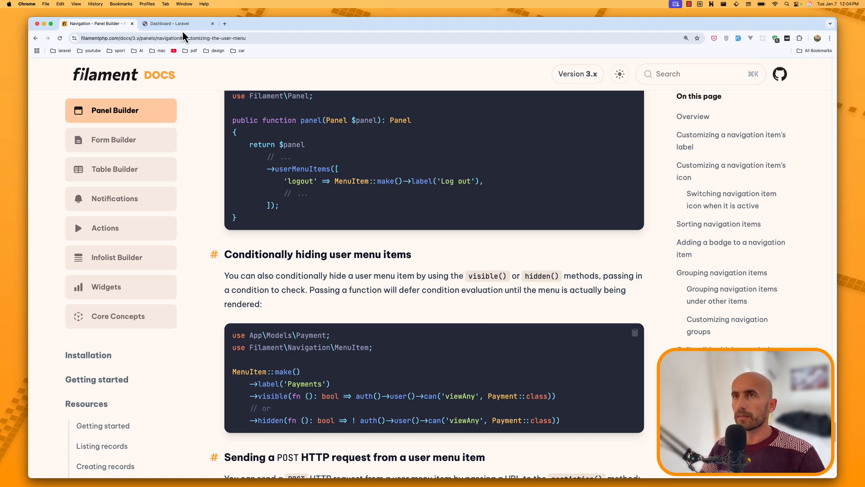
Step: Test the admin menu's Dashboard link, return via Admin, then follow Profile
click(177, 22)
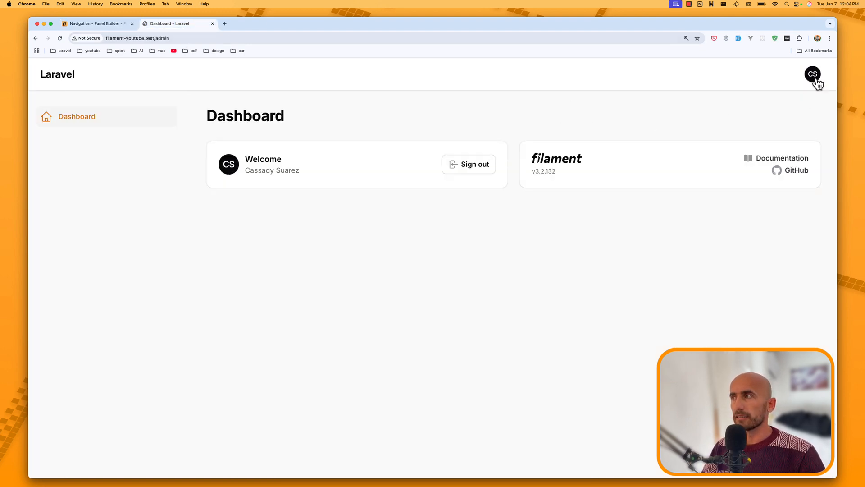
click(812, 74)
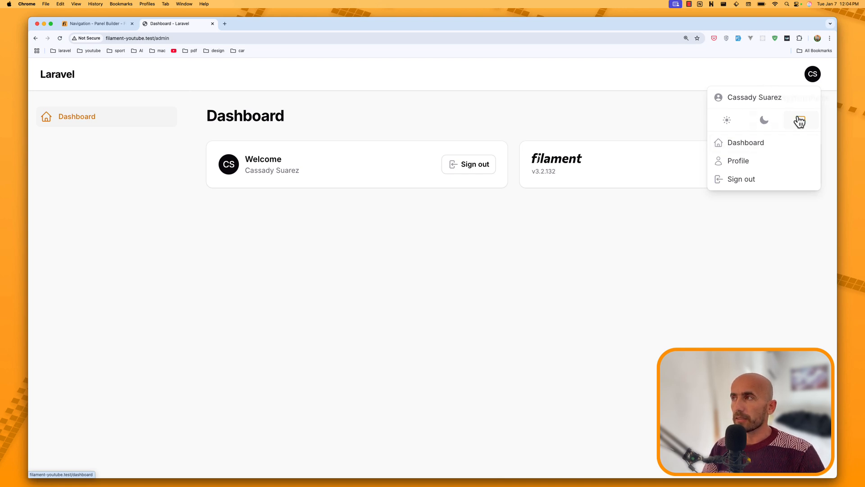
click(800, 120)
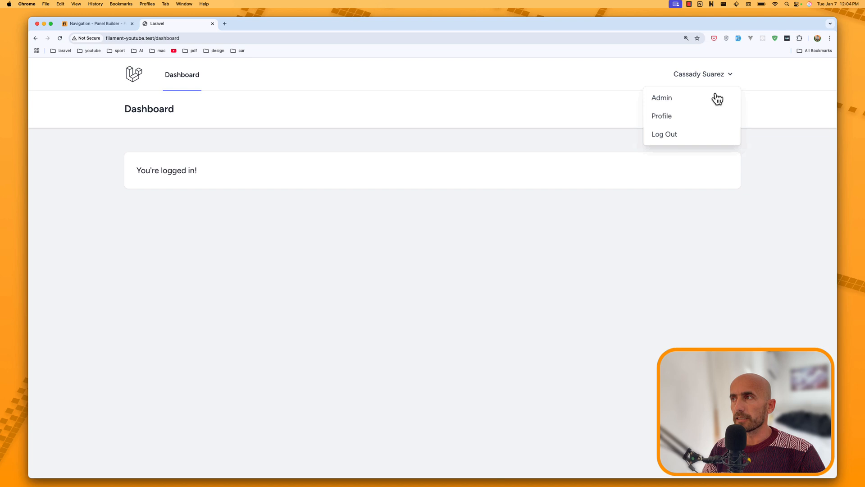
click(661, 98)
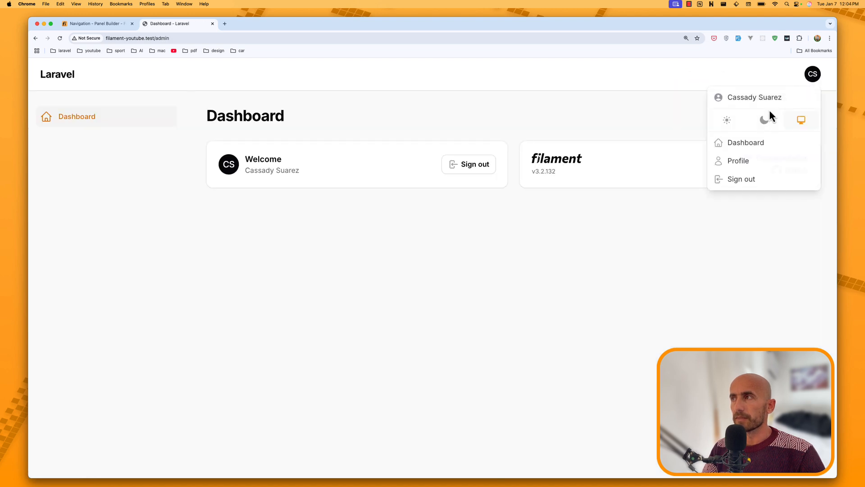
click(738, 160)
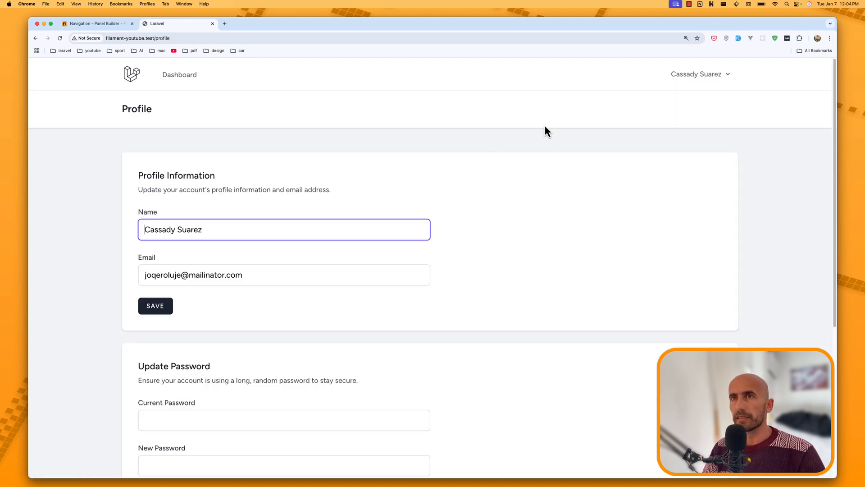